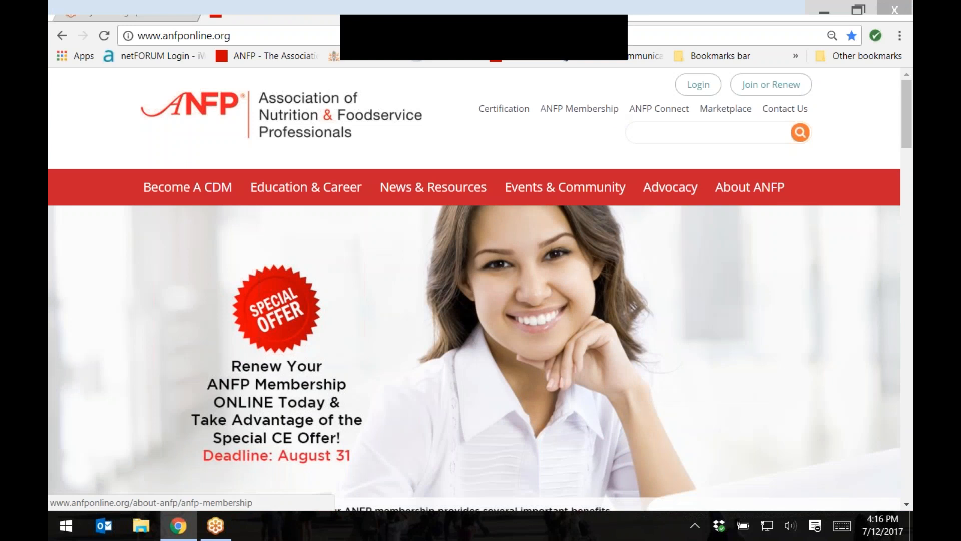
mouse_move(612, 122)
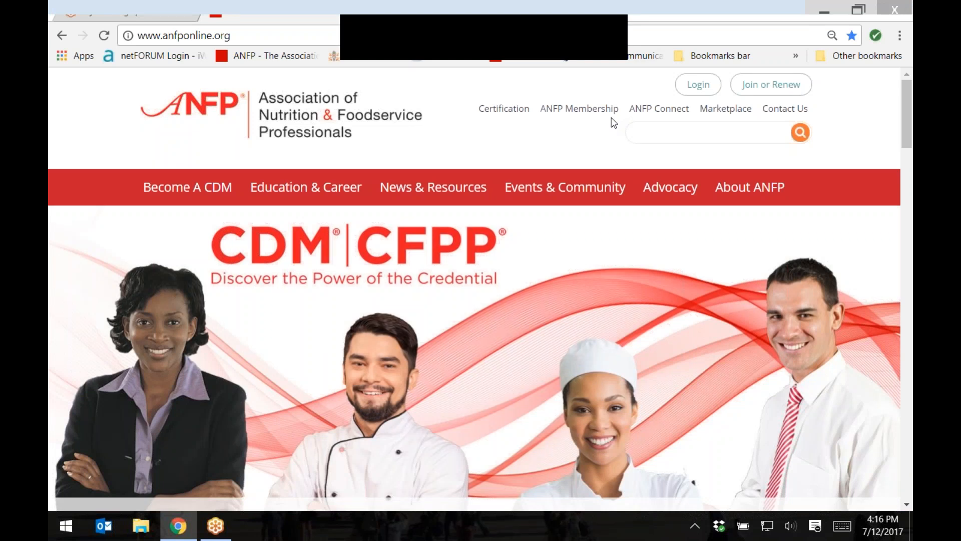
Click Login at the top of the ANFP home page.
left_click(698, 84)
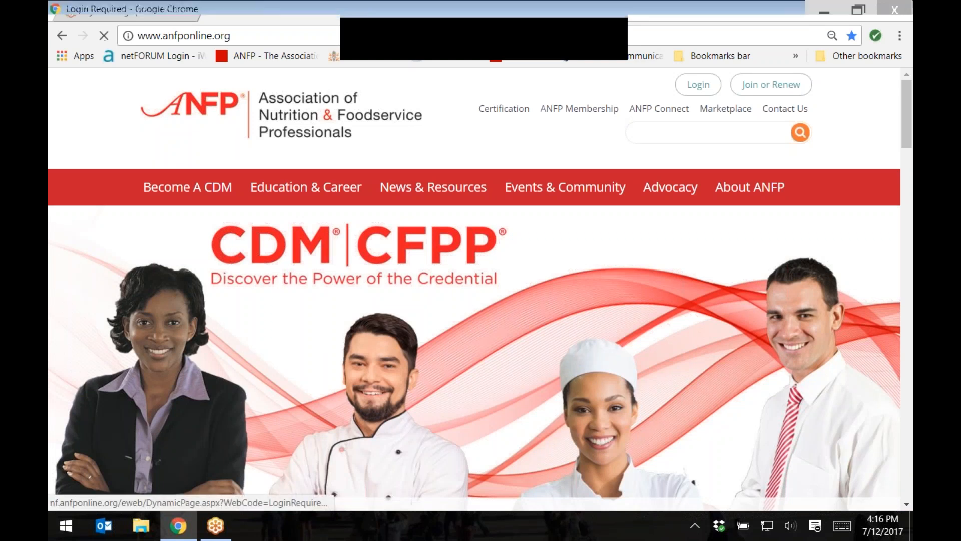
Log in to the Member Portal with the account email and password.
left_click(698, 84)
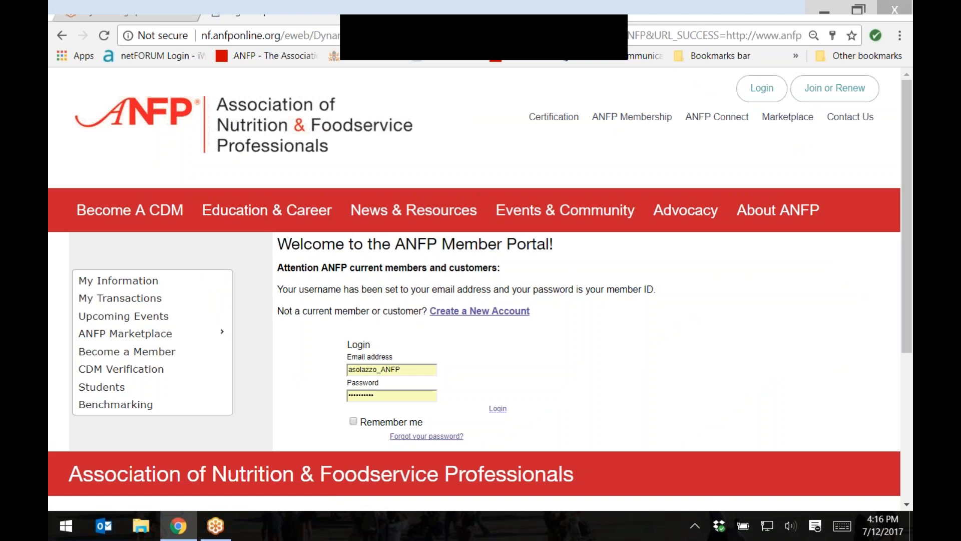
double_click(391, 370)
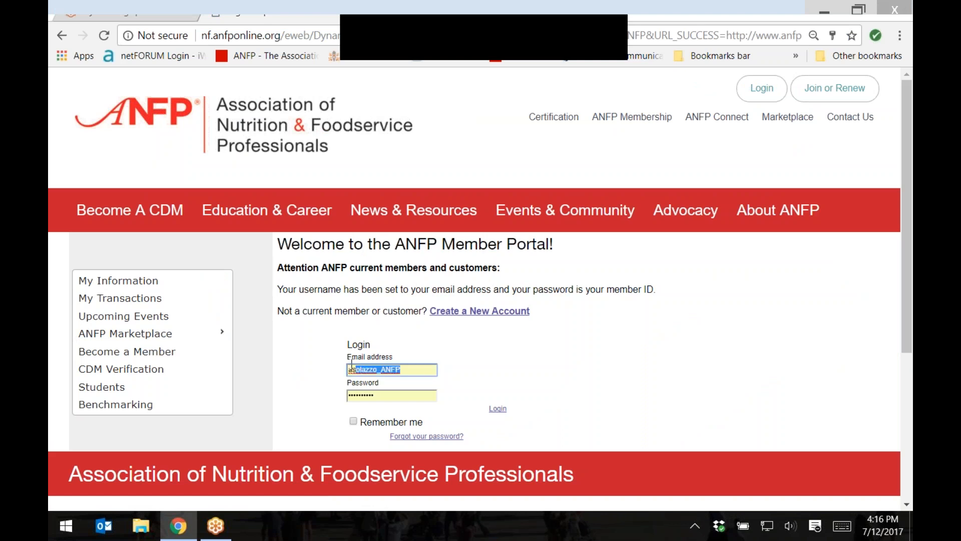
left_click(406, 403)
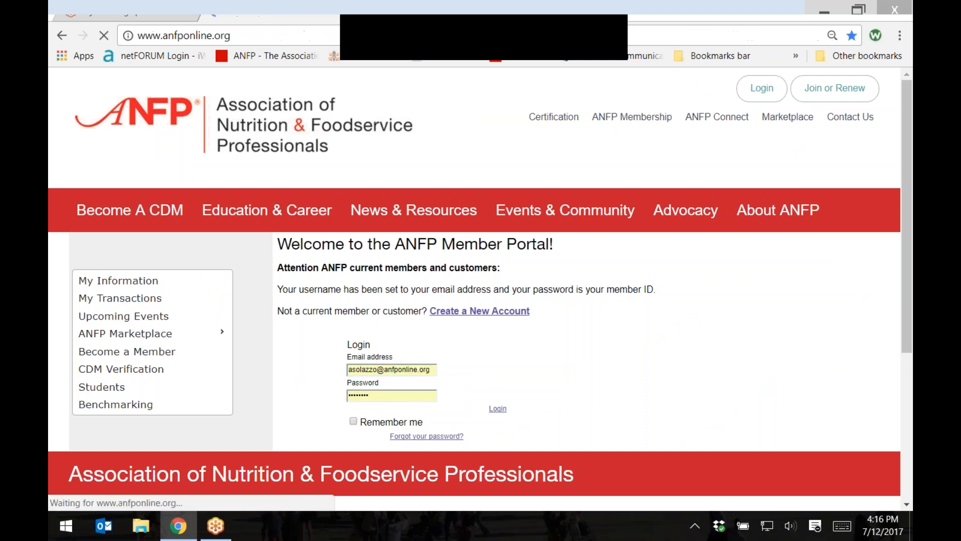
left_click(498, 409)
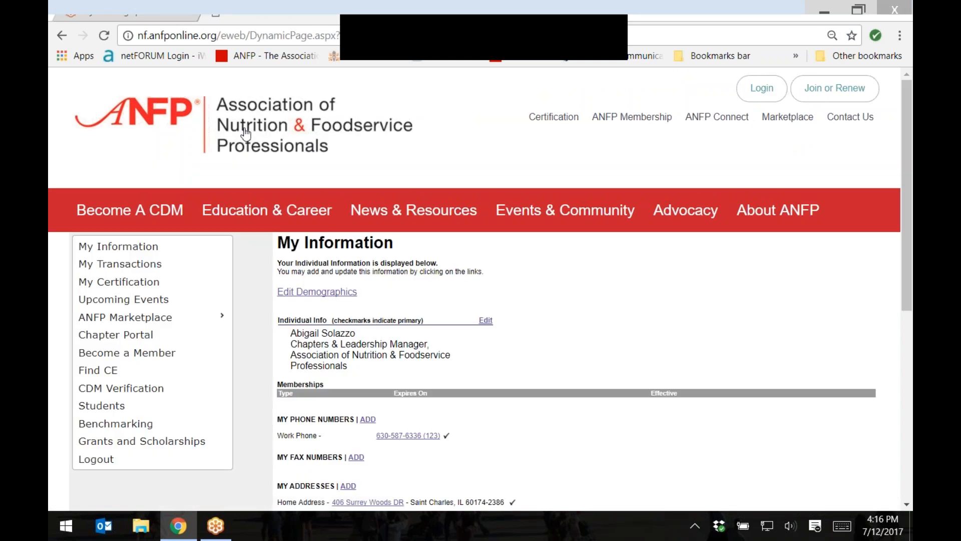
mouse_move(122, 334)
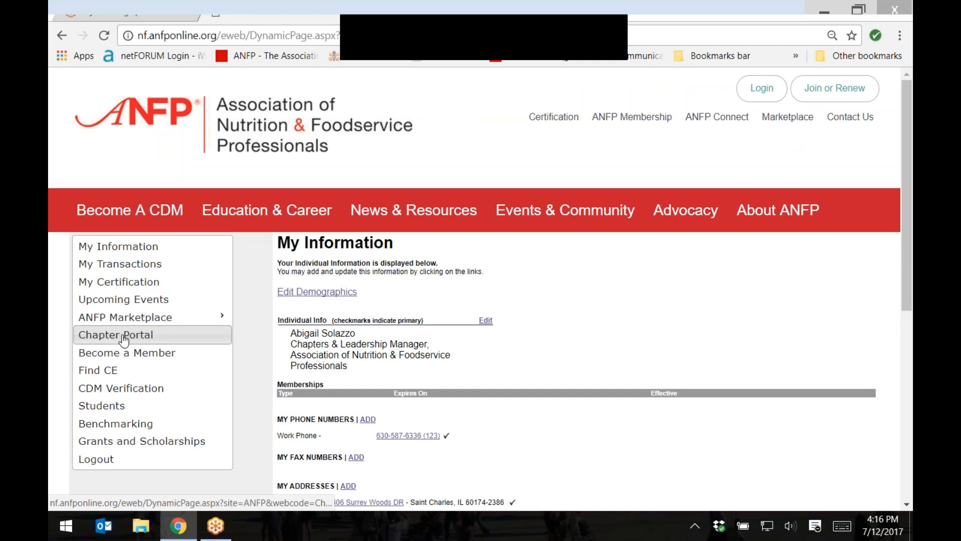
mouse_move(122, 339)
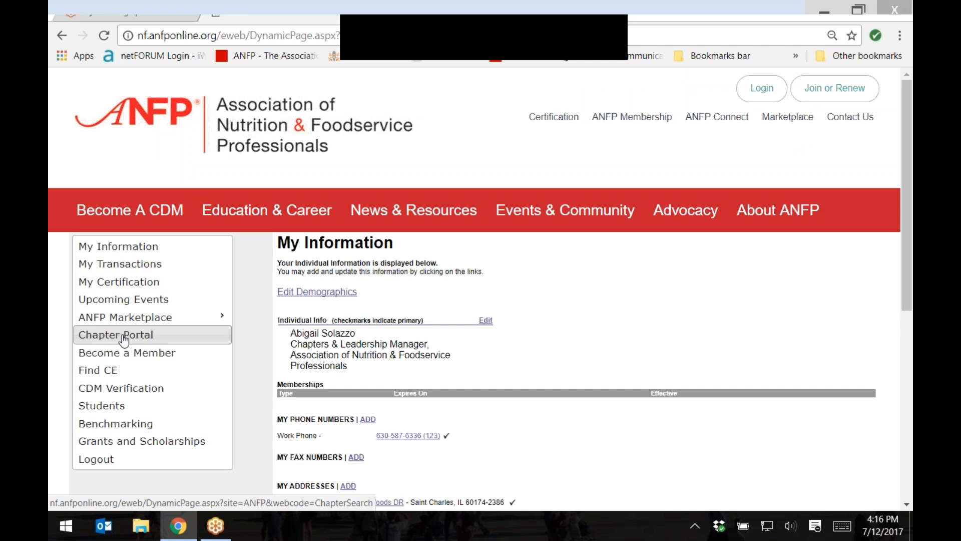
Open Chapter Portal from the My Information sidebar to view Alaska ANFP.
left_click(116, 334)
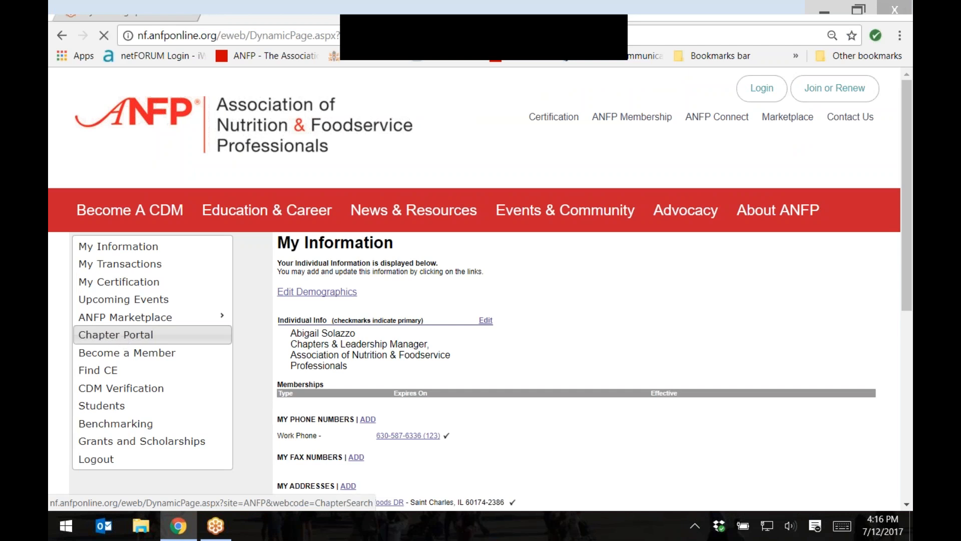
left_click(115, 334)
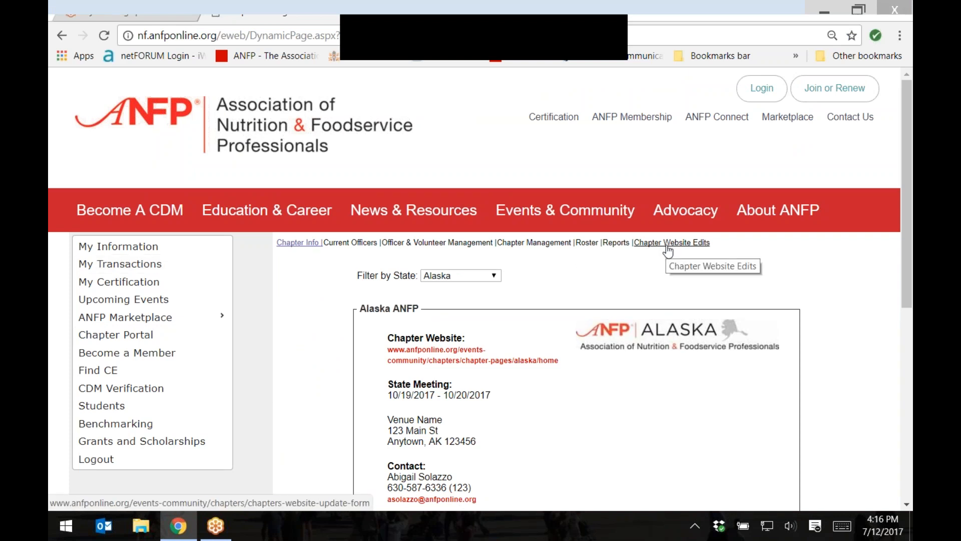
Open Chapter Website Edits from the chapter portal link bar.
left_click(671, 242)
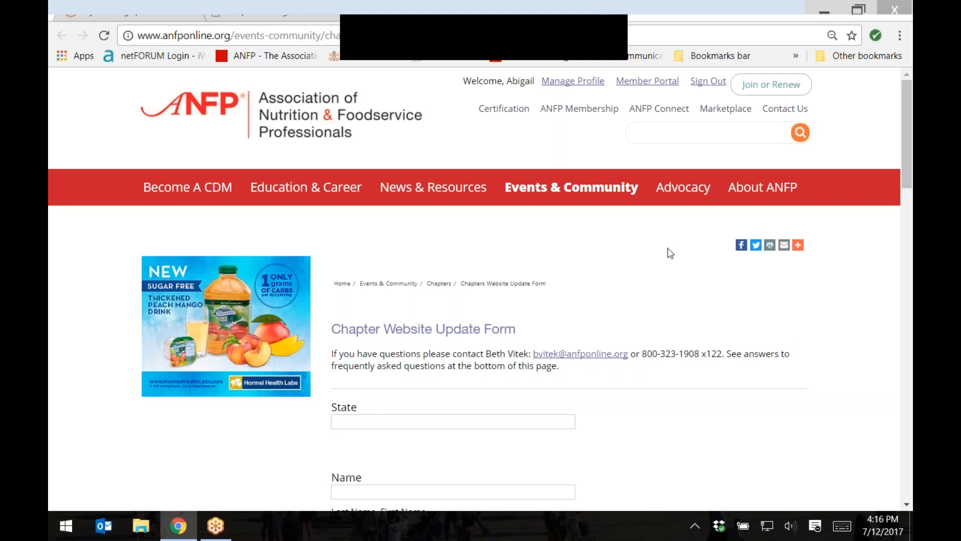
Enter State Alaska, a contact name and an email address on the form.
scroll("down", 3)
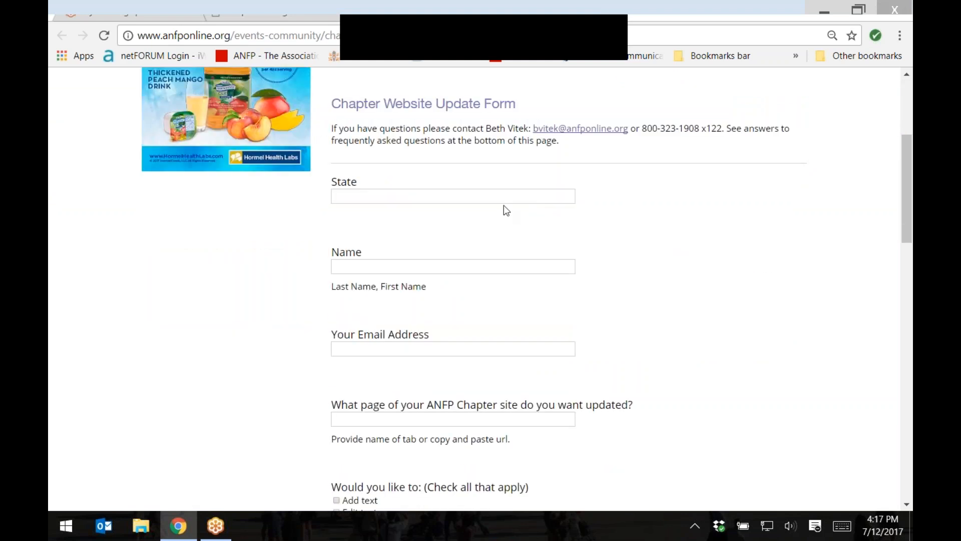
type("Alaska")
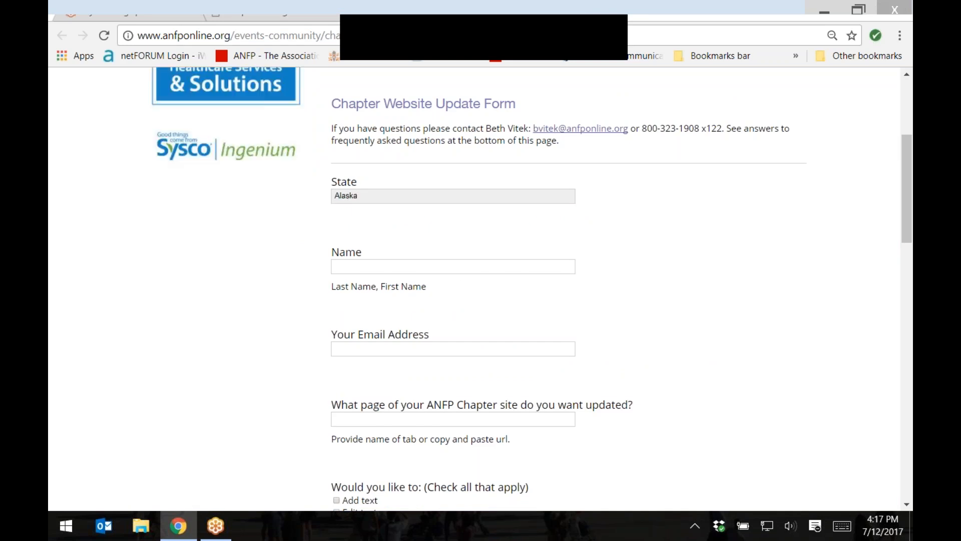
type("Name, Her")
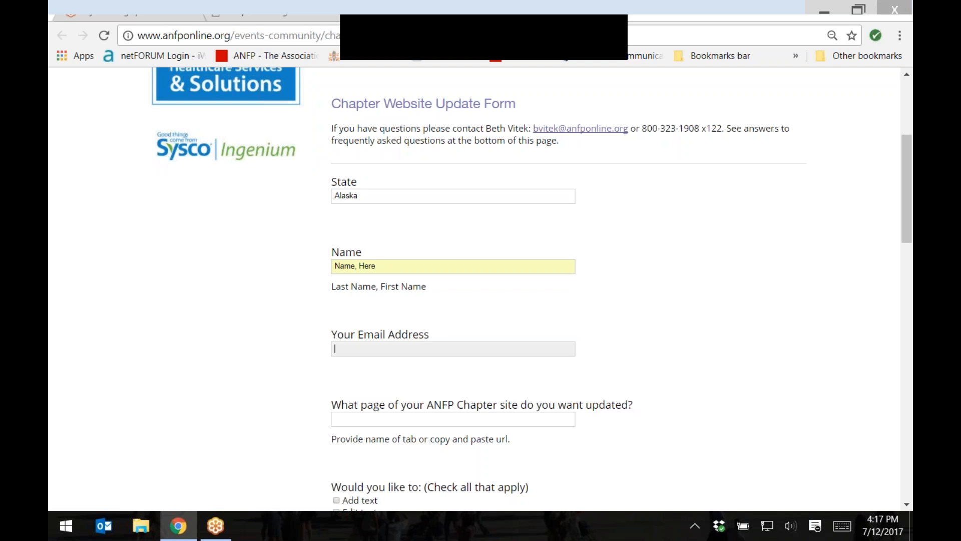
type("email@hotmail.com")
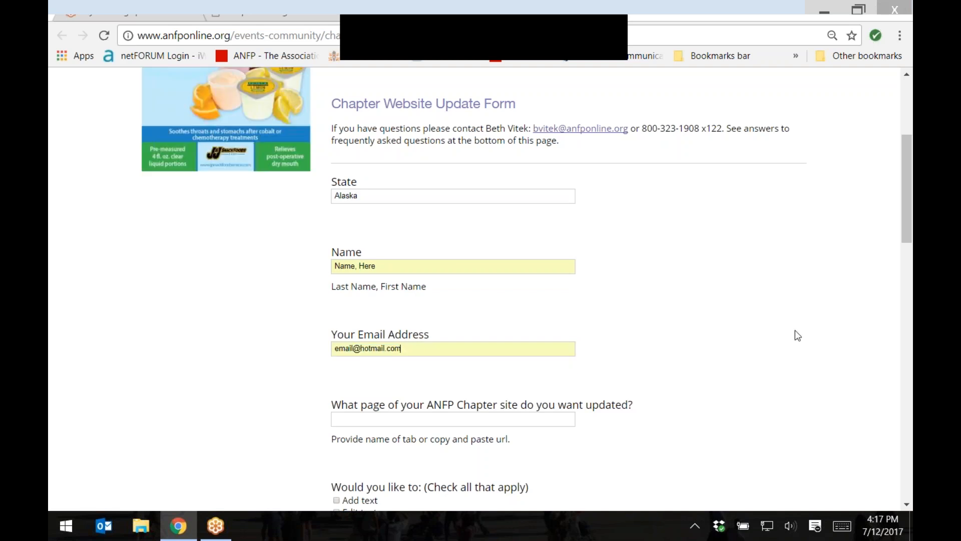
scroll("down", 3)
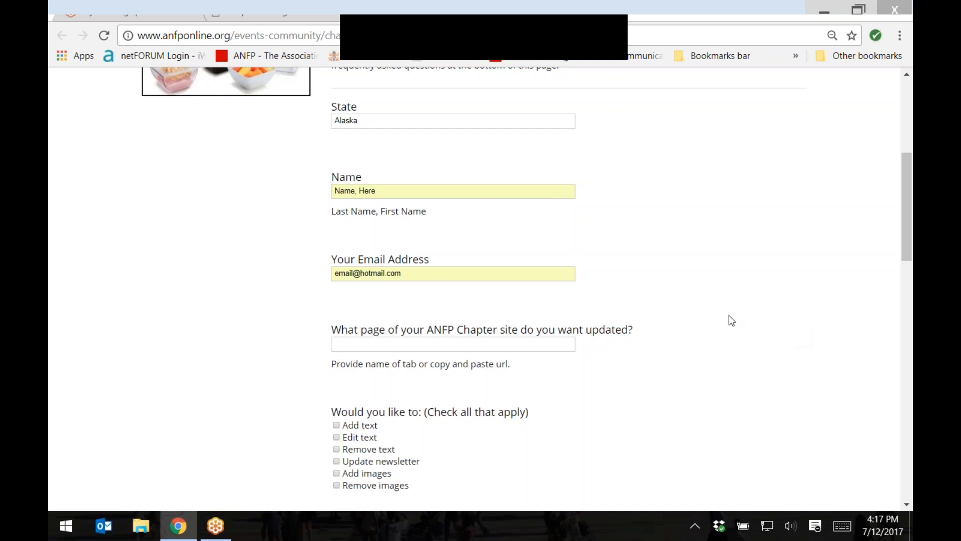
Enter 'Chapter News' as the chapter site page to update.
type("q")
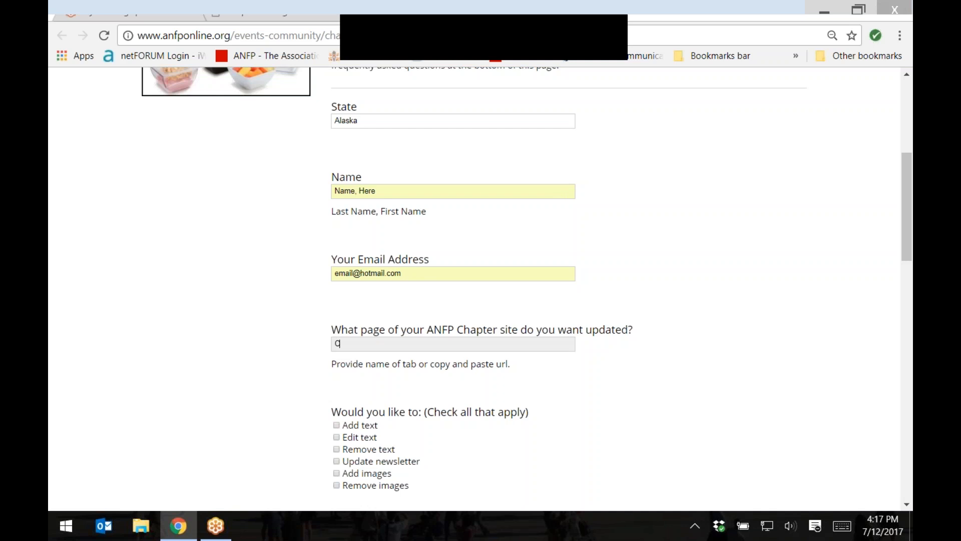
type("Chapter News")
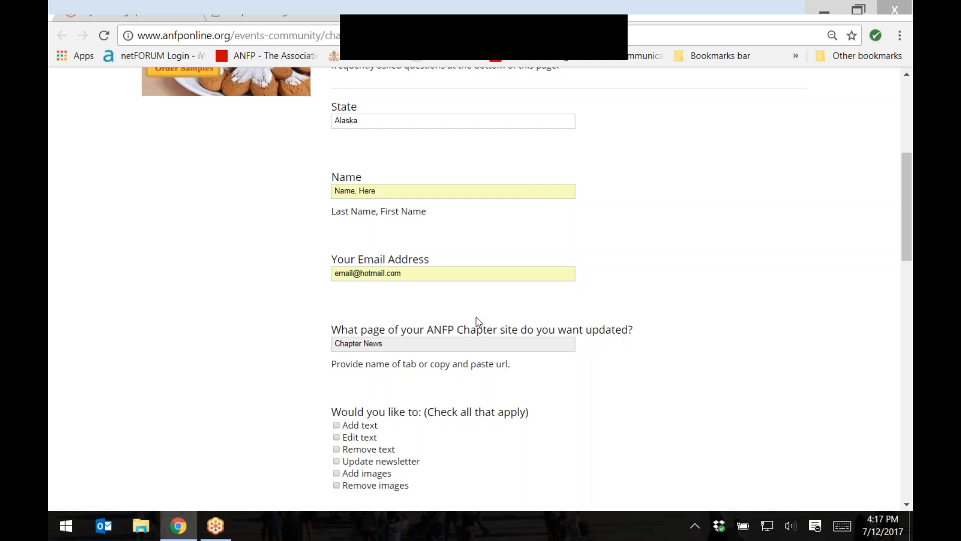
mouse_move(687, 304)
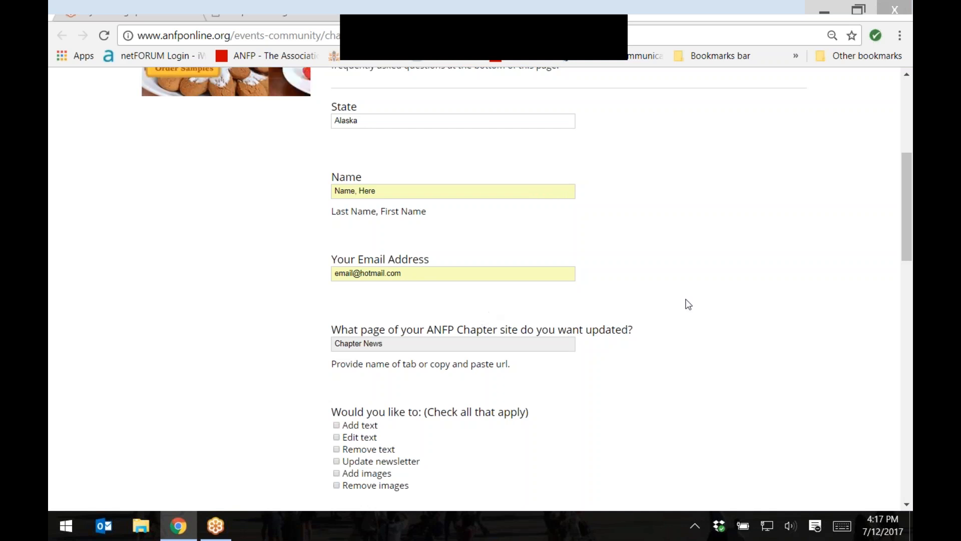
Tick 'Update newsletter' under 'Would you like to'.
scroll("down", 3)
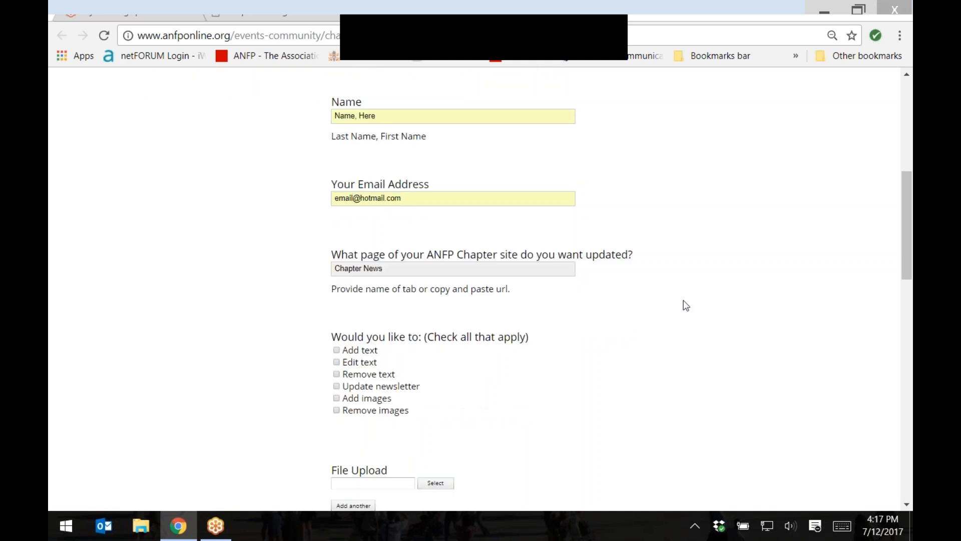
mouse_move(697, 322)
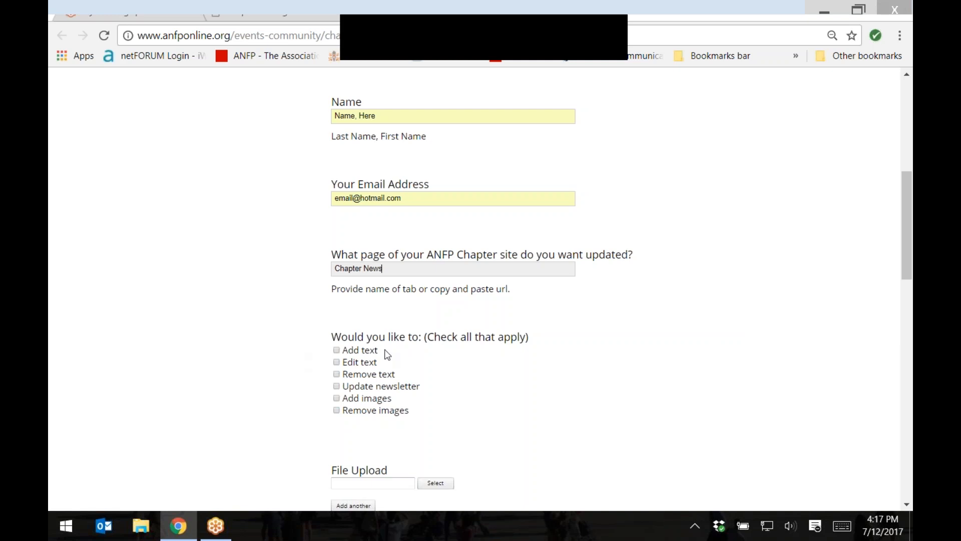
mouse_move(372, 371)
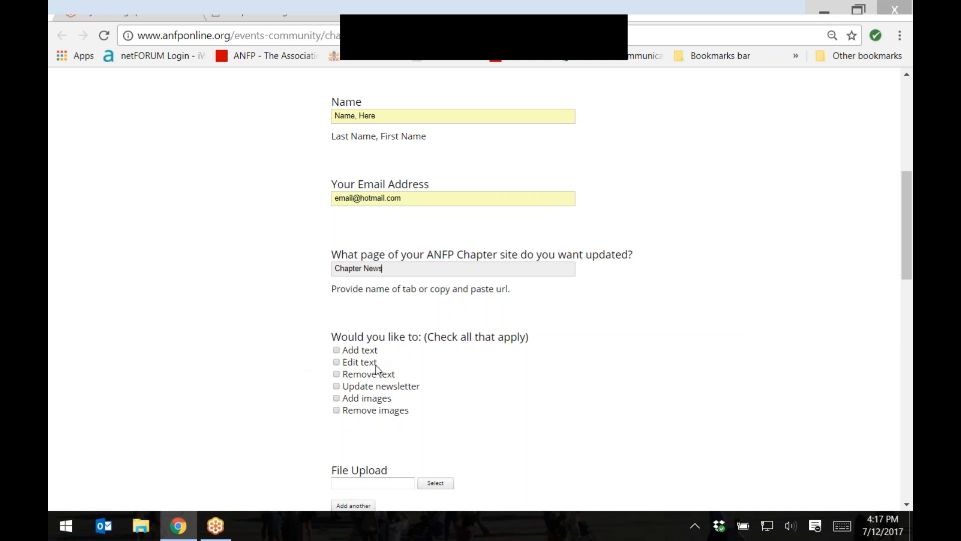
mouse_move(390, 401)
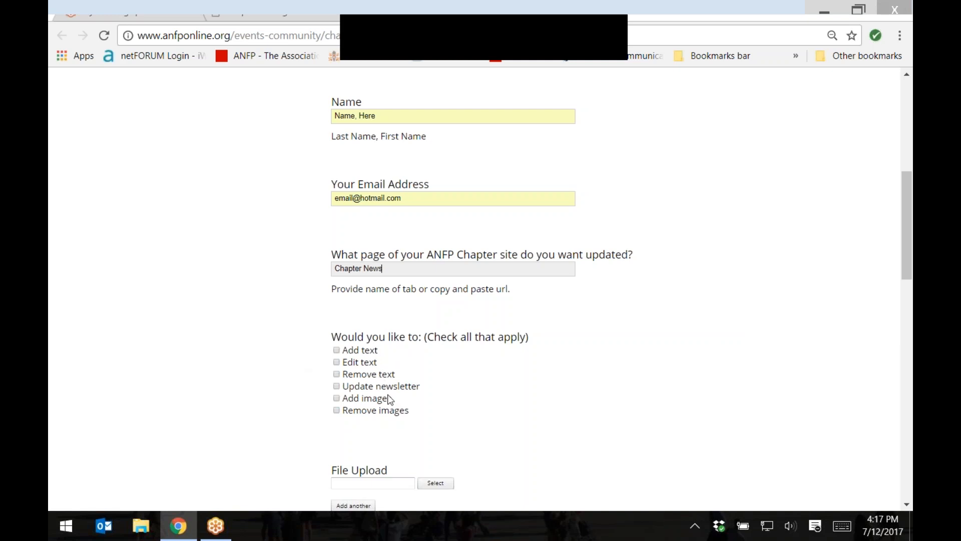
mouse_move(379, 405)
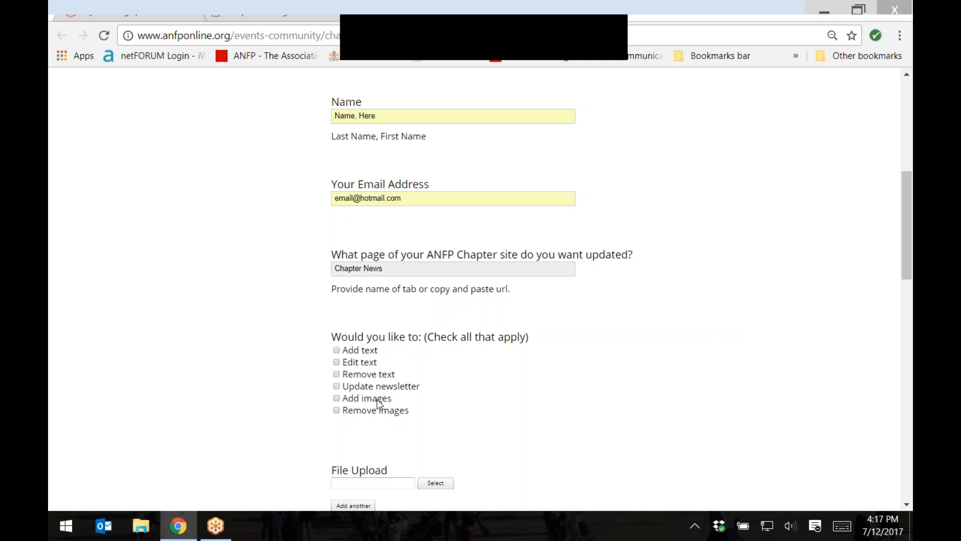
mouse_move(390, 414)
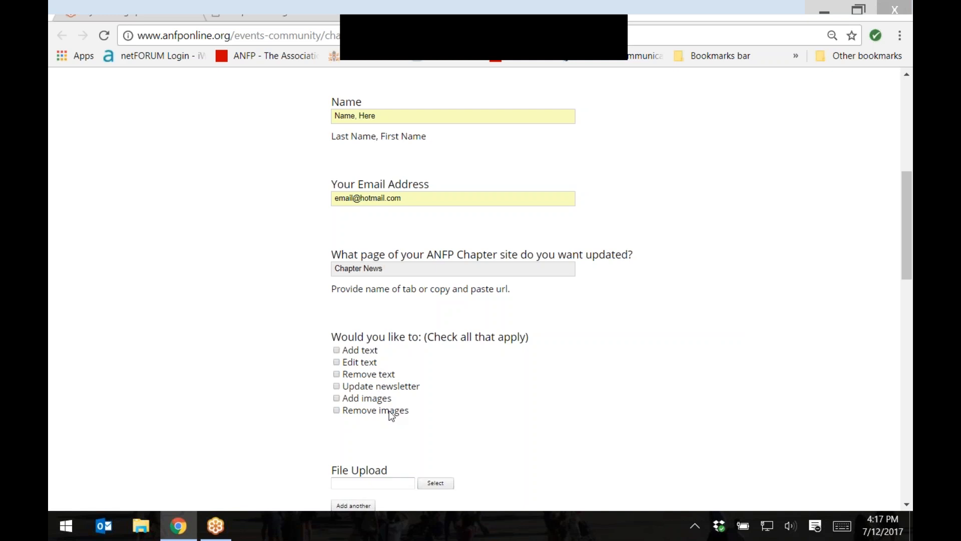
mouse_move(337, 396)
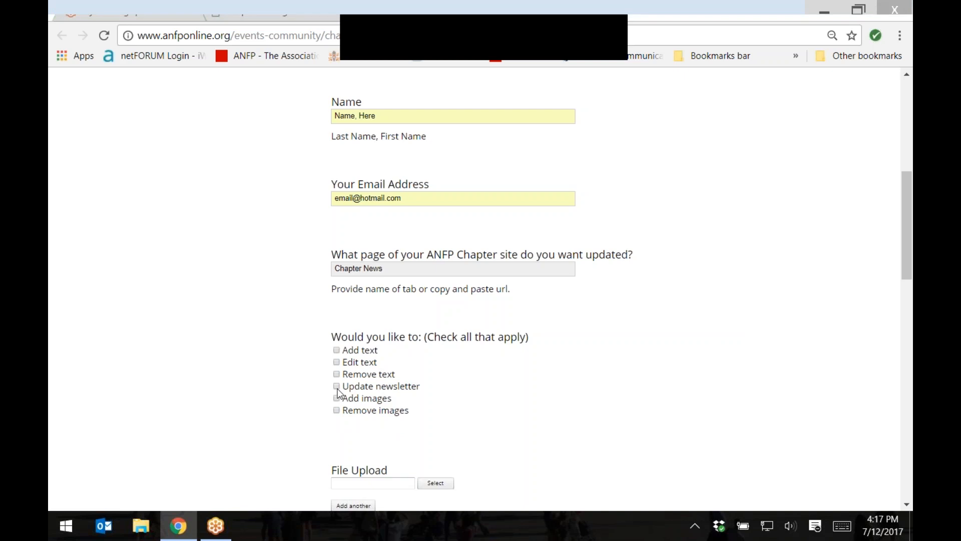
left_click(336, 386)
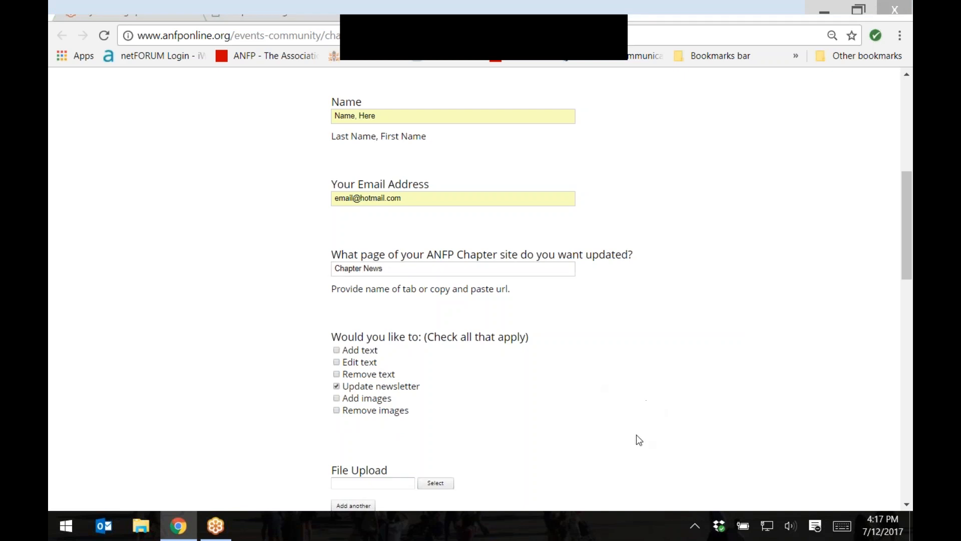
mouse_move(612, 470)
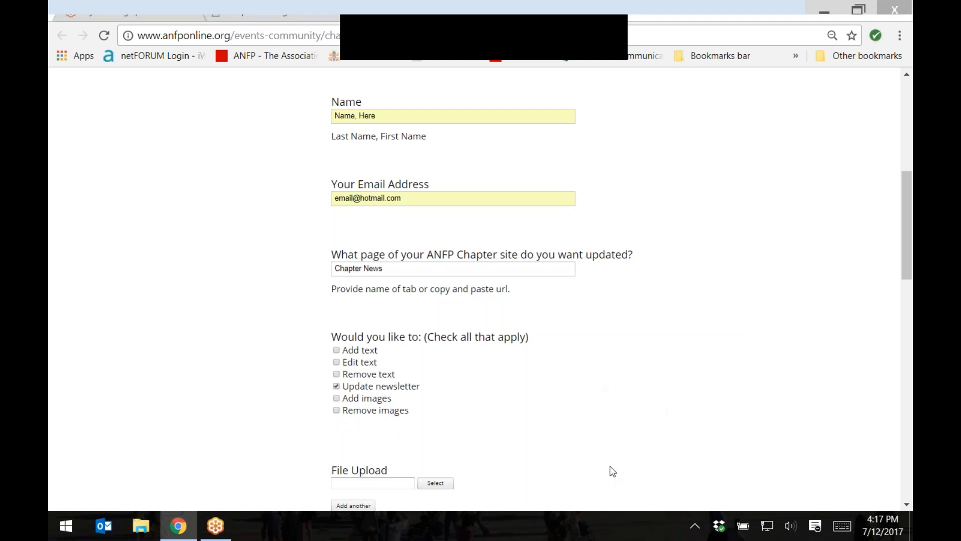
mouse_move(591, 482)
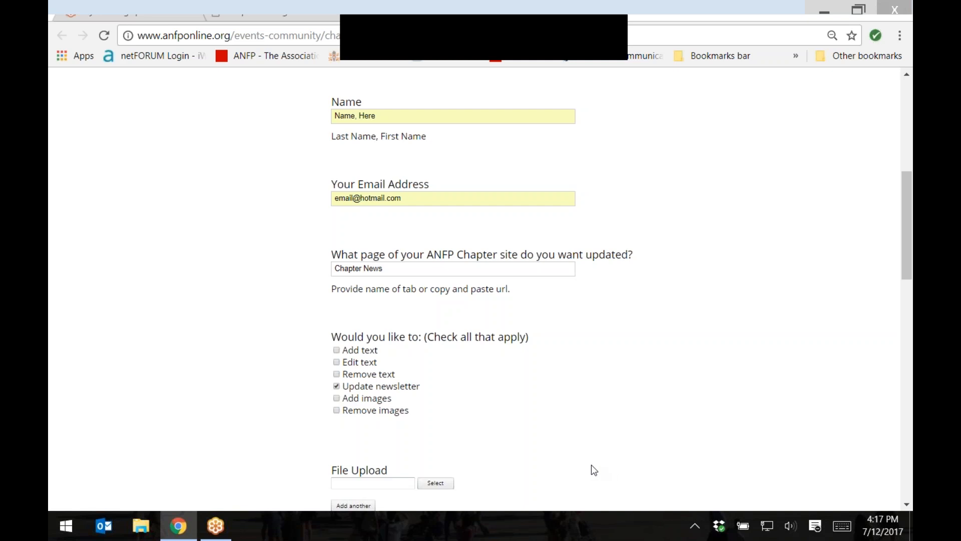
mouse_move(565, 485)
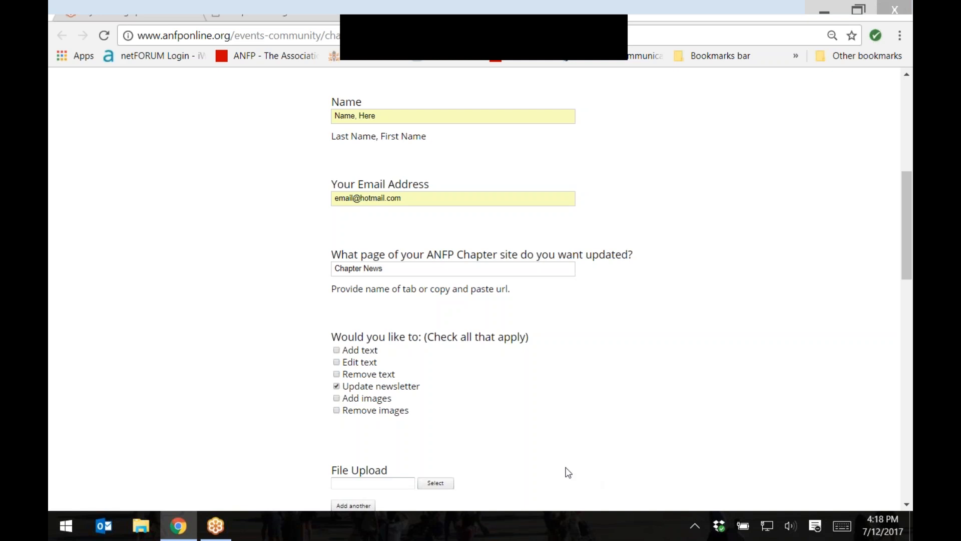
Upload AK Newsletter.docx from the Desktop into File Upload.
left_click(436, 482)
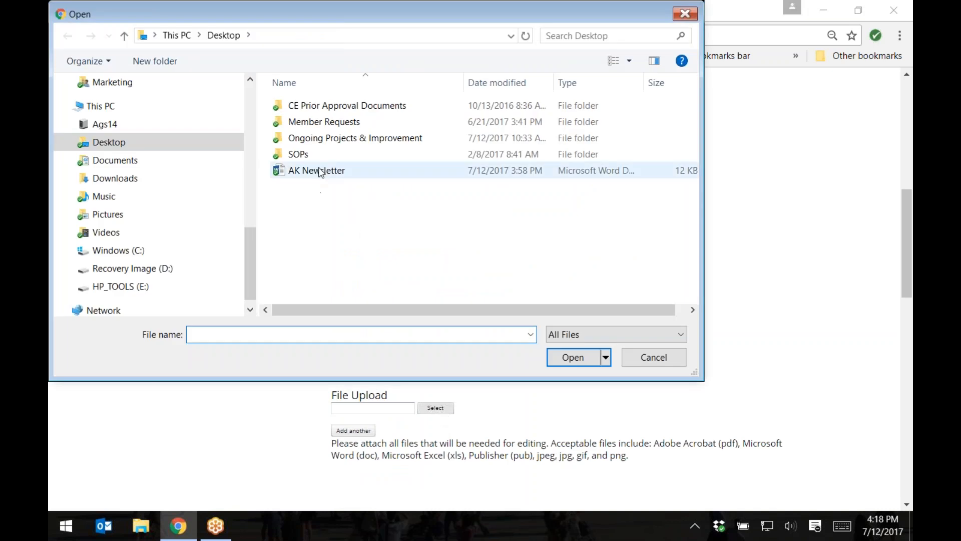
left_click(317, 170)
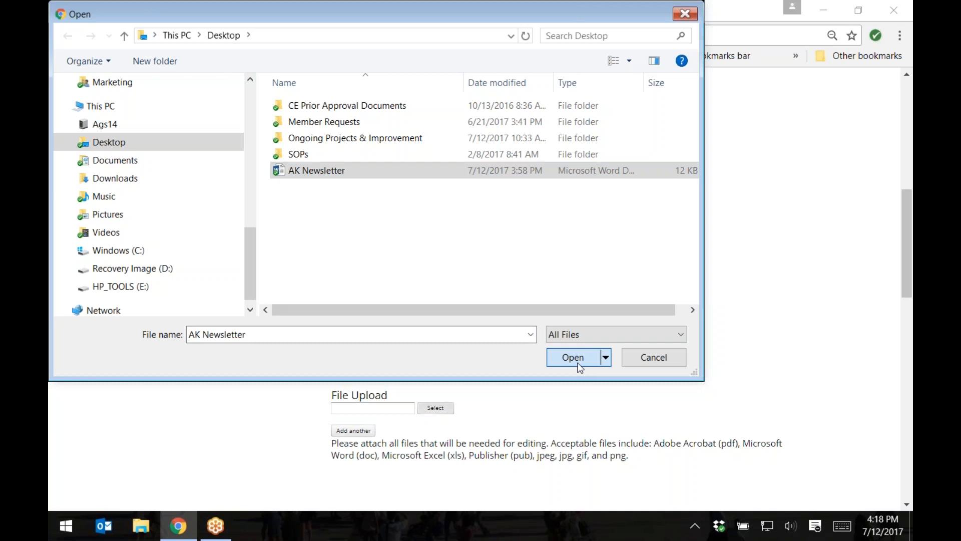
left_click(573, 357)
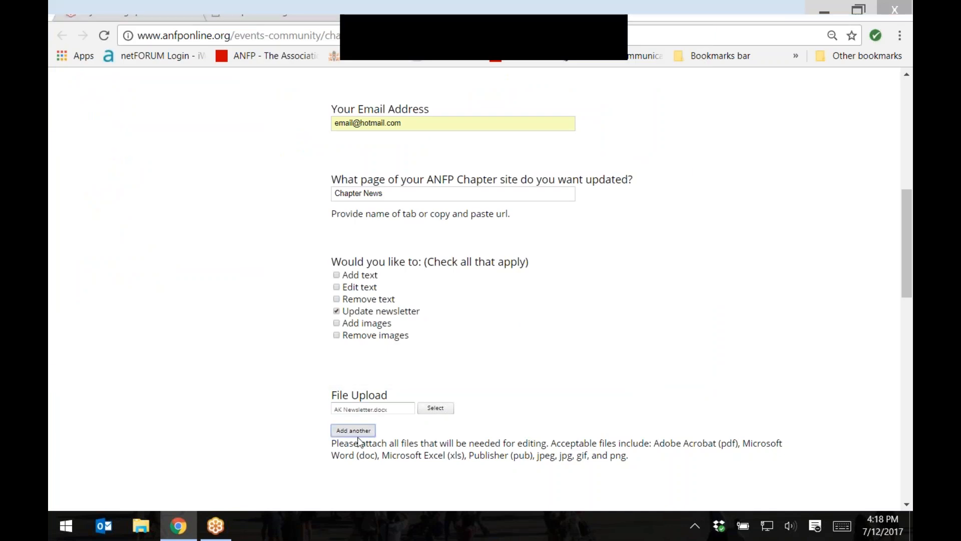
Click 'Add another' below the attached AK Newsletter.docx.
left_click(353, 430)
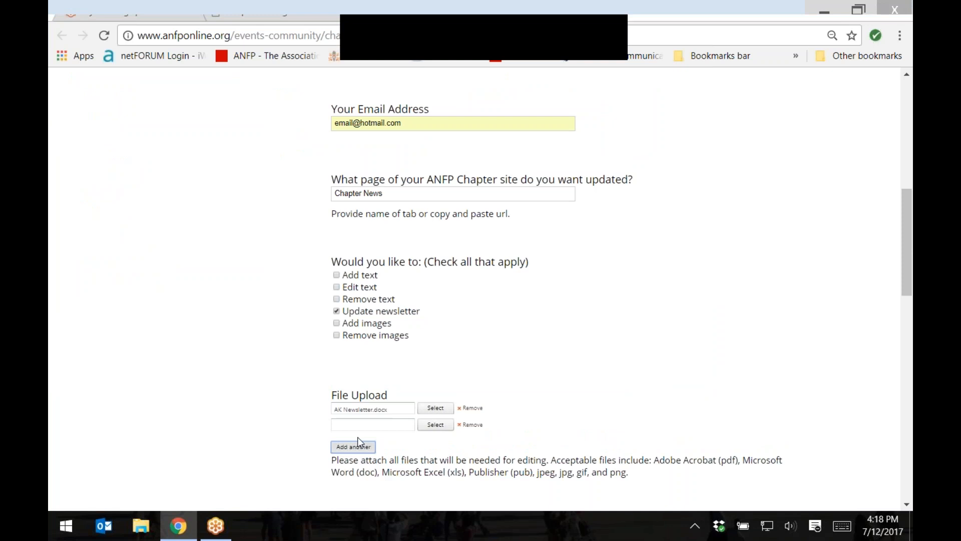
mouse_move(714, 389)
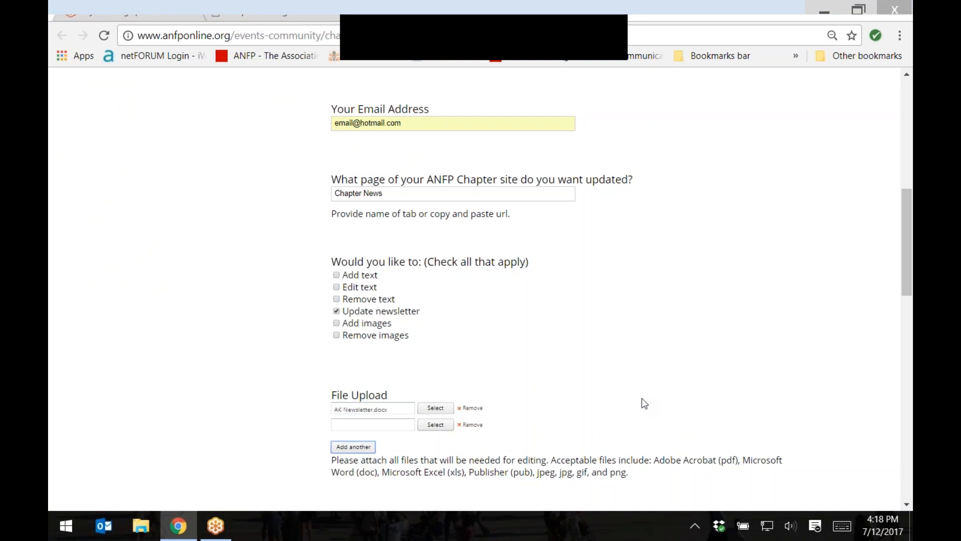
Enter 'Please post to chapter news webpage. Thank you!' as additional instructions.
scroll("down", 3)
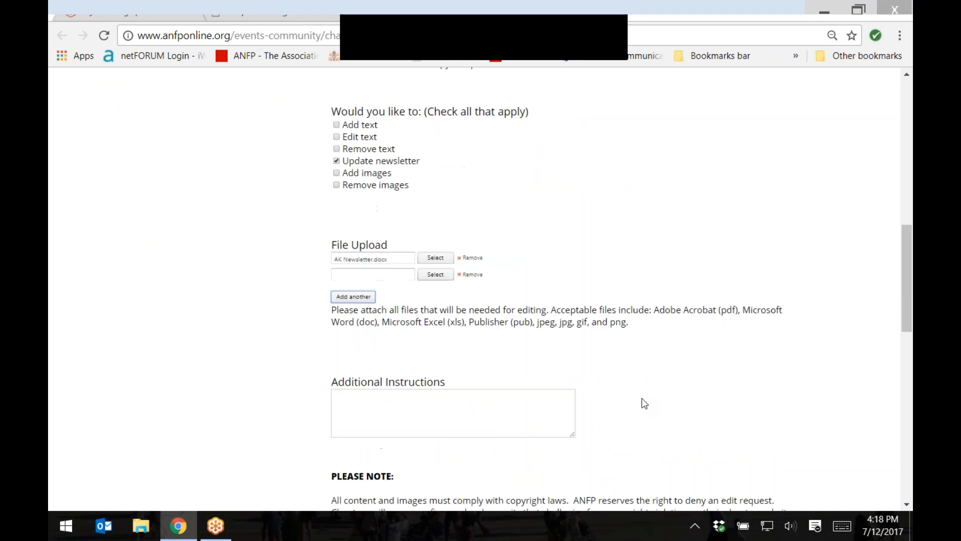
mouse_move(702, 406)
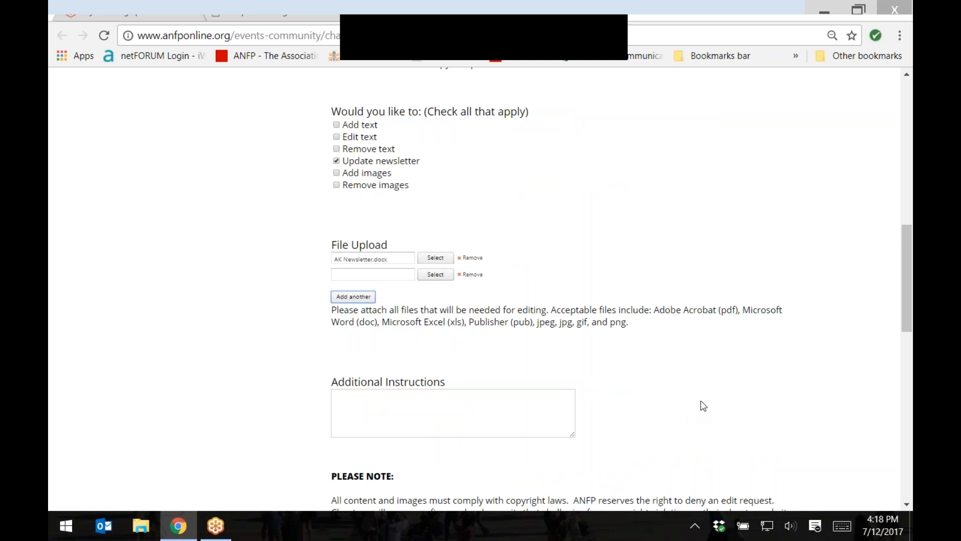
mouse_move(755, 350)
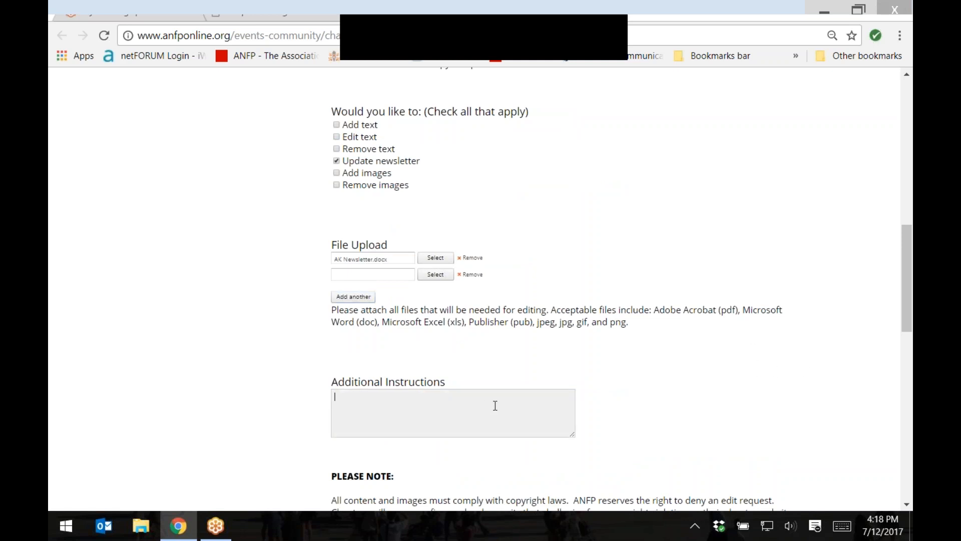
type("p")
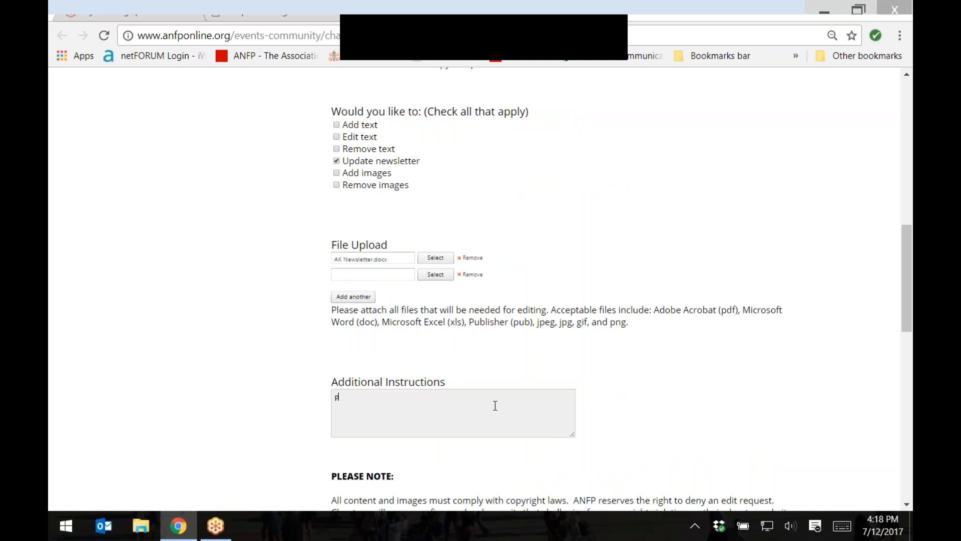
type("lease")
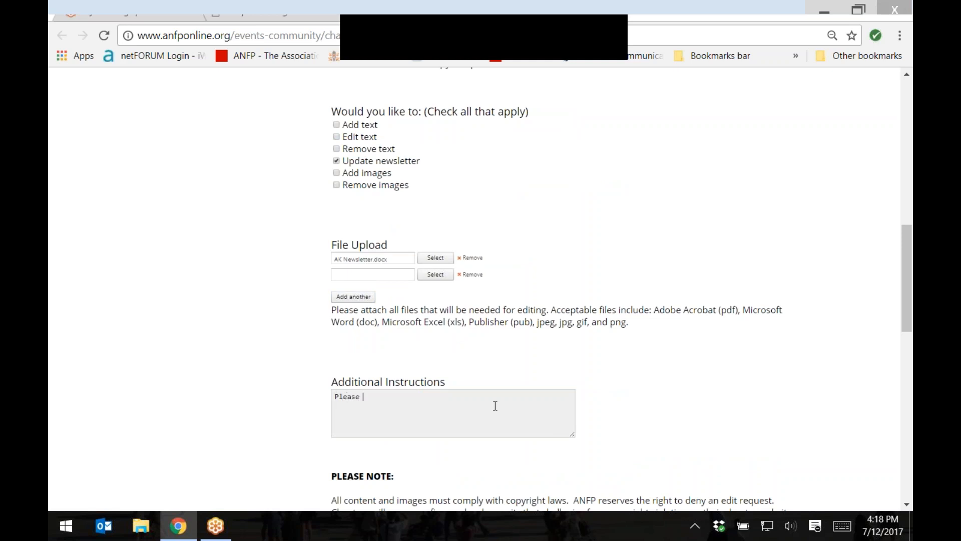
type("post to chapter news webpage. Th")
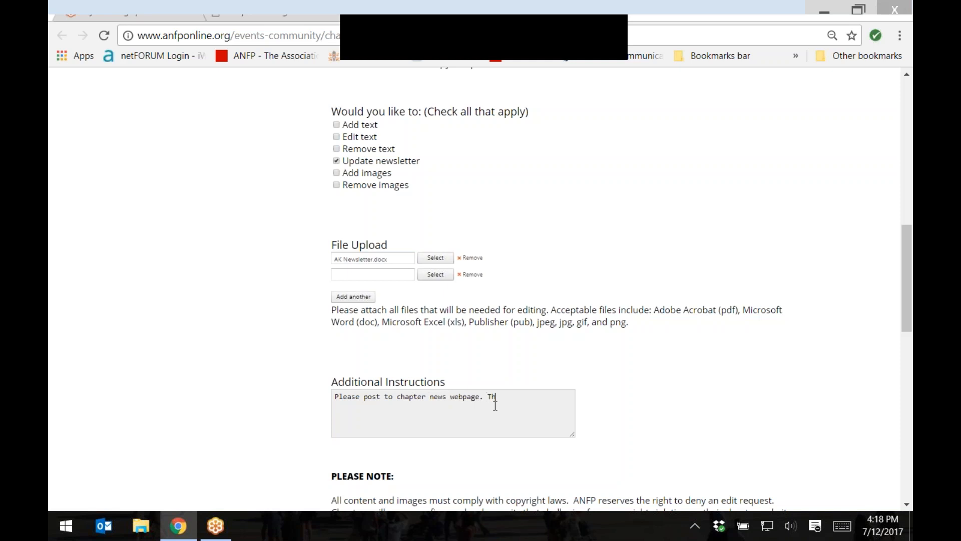
type("ank you!")
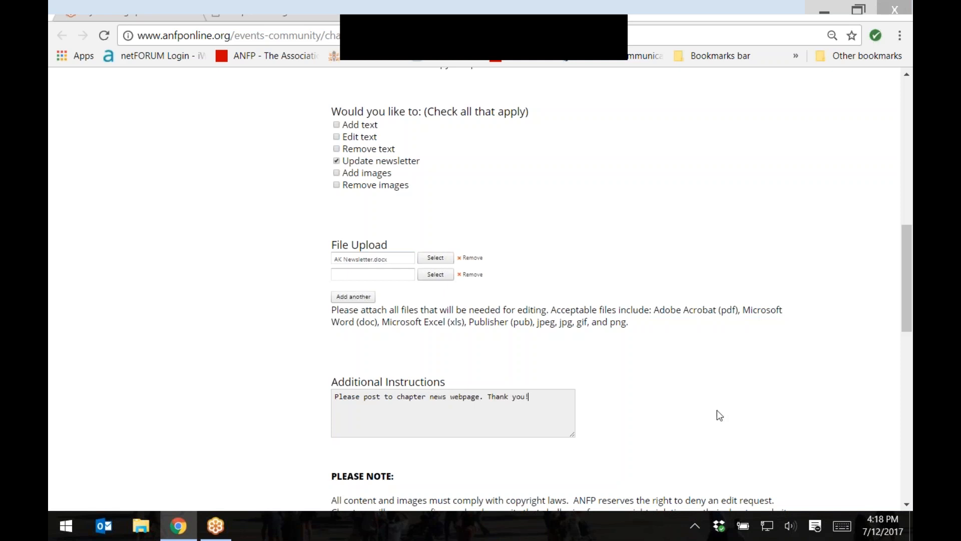
Submit the Chapter Website Update Form with the red Submit button.
scroll("down", 3)
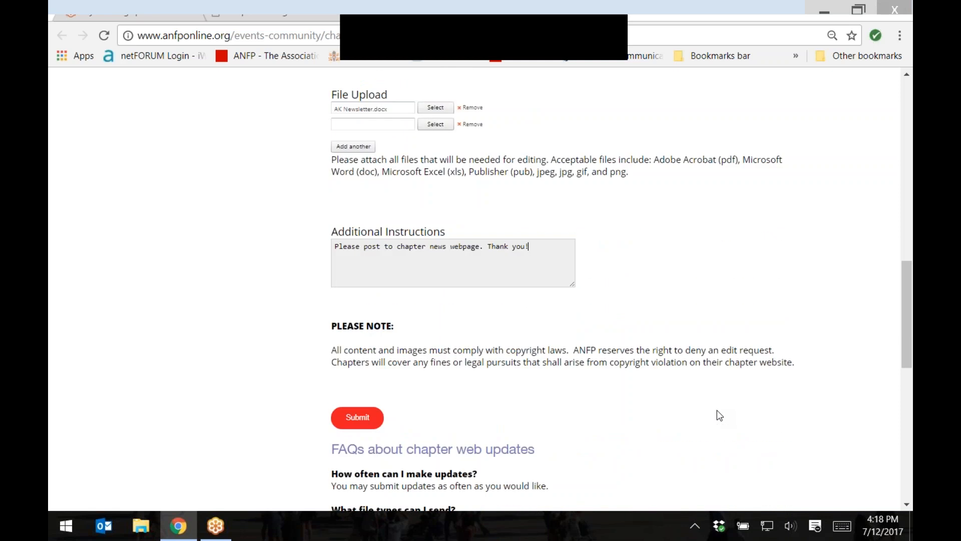
mouse_move(787, 438)
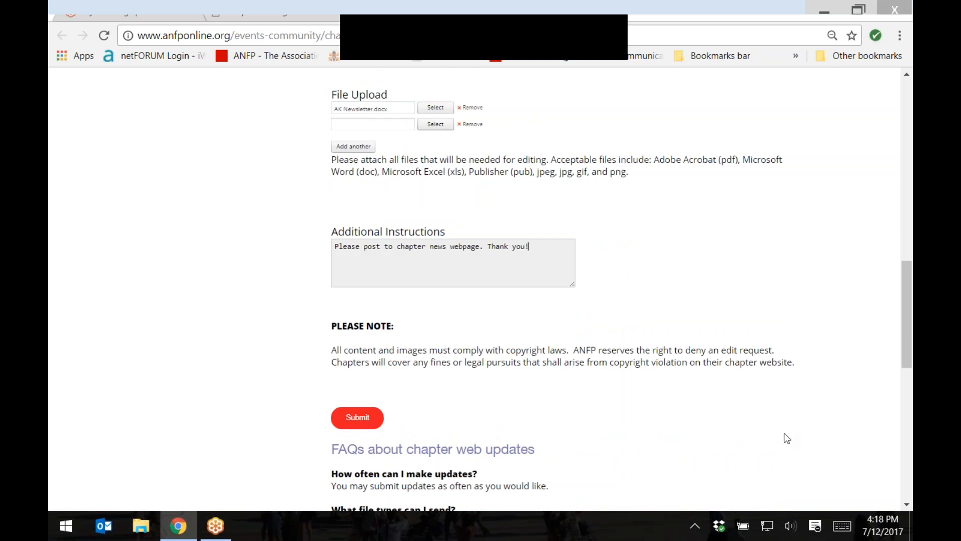
mouse_move(665, 382)
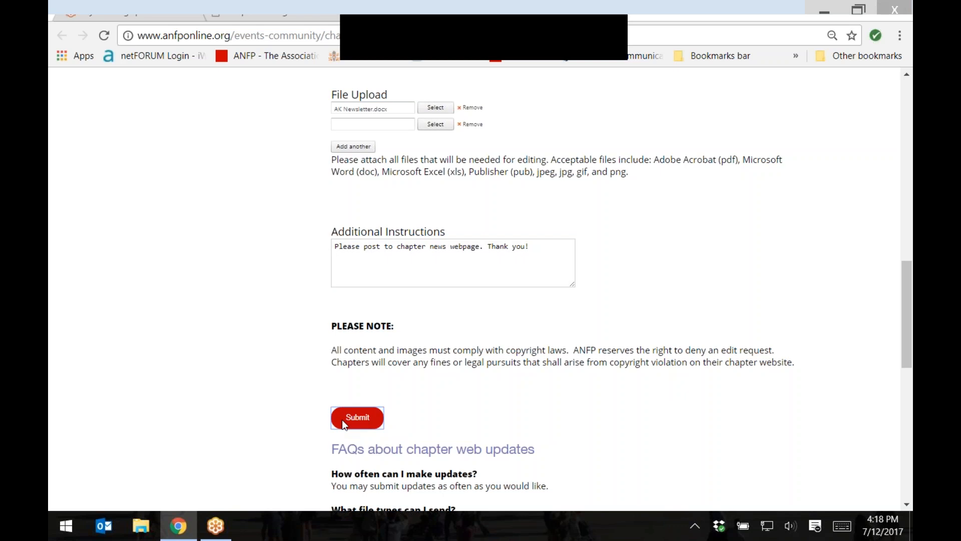
left_click(357, 417)
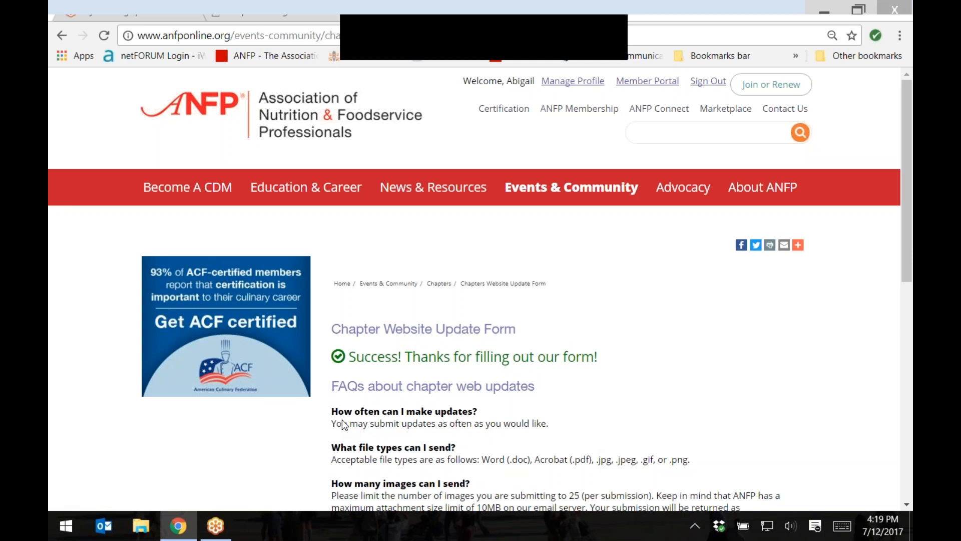
Scroll through the 'Success! Thanks for filling out our form!' message and the FAQs.
scroll("down", 3)
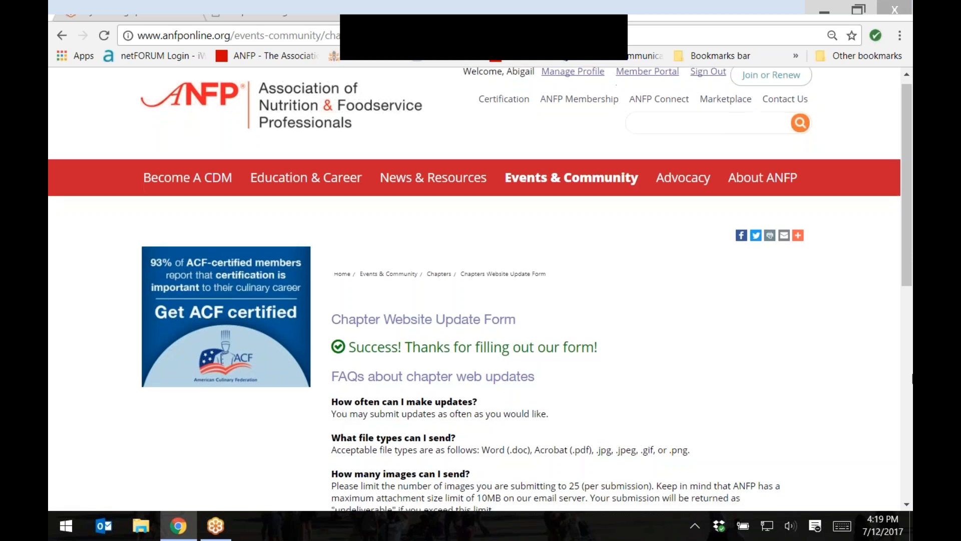
scroll("down", 3)
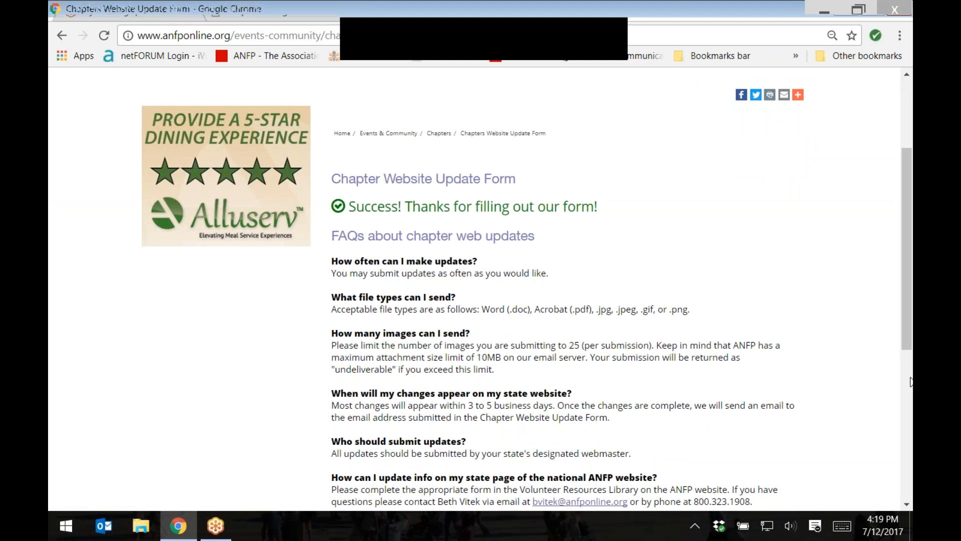
mouse_move(912, 398)
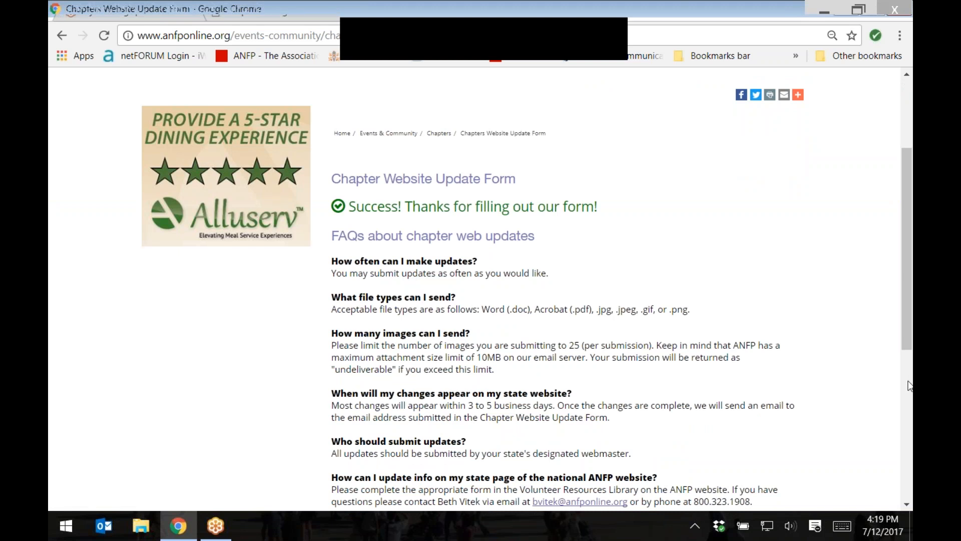
mouse_move(776, 386)
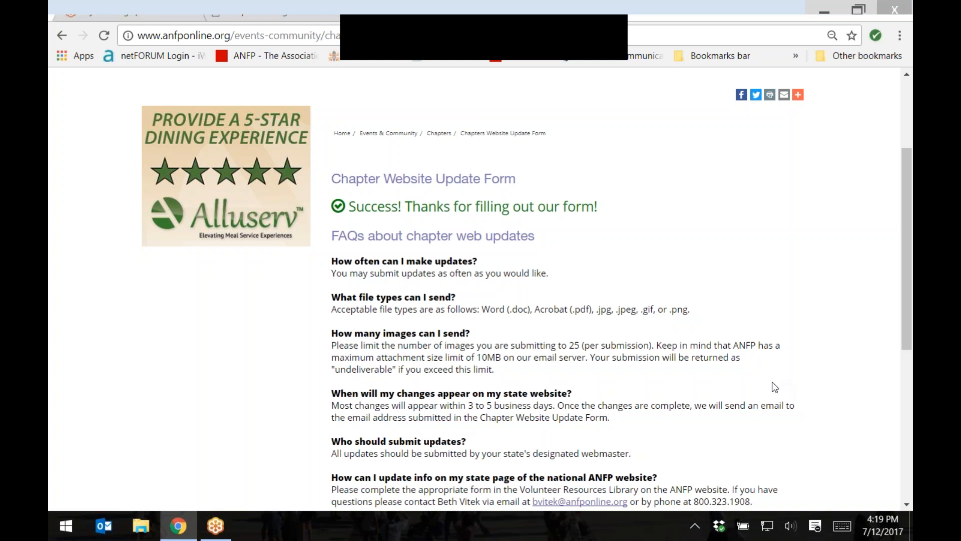